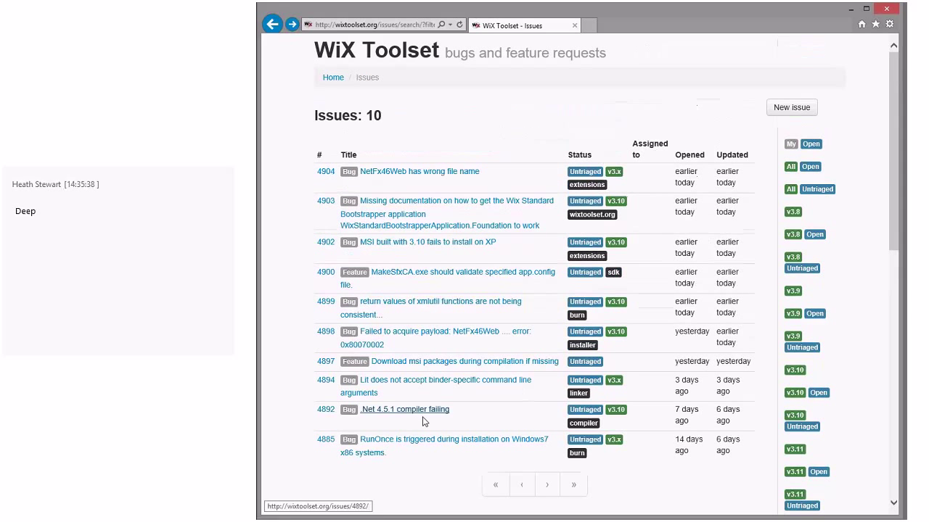
mouse_move(687, 325)
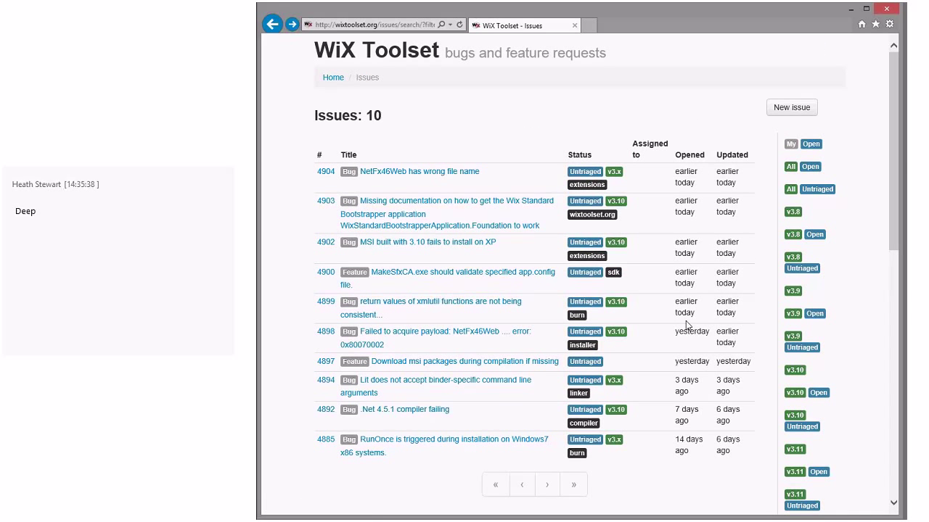
mouse_move(691, 371)
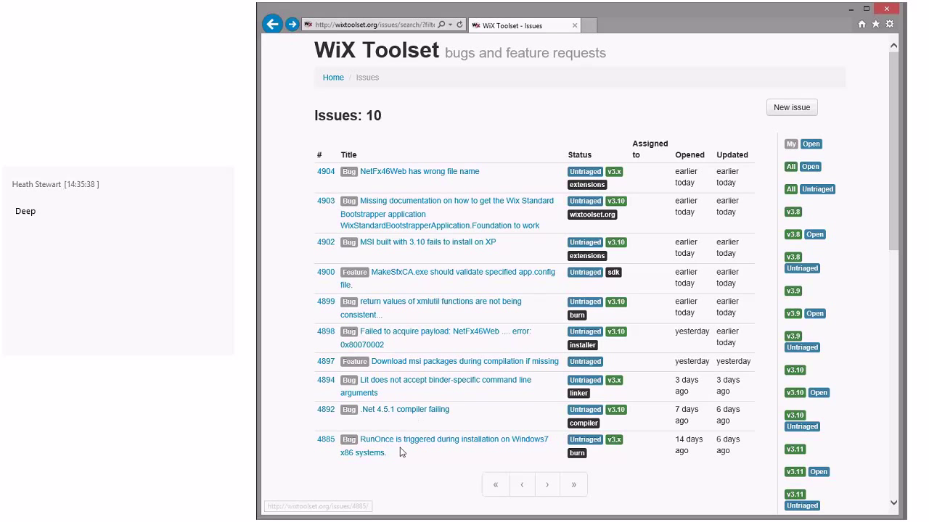
Open bug 4885 about RunOnce being triggered and scroll through its details
click(456, 440)
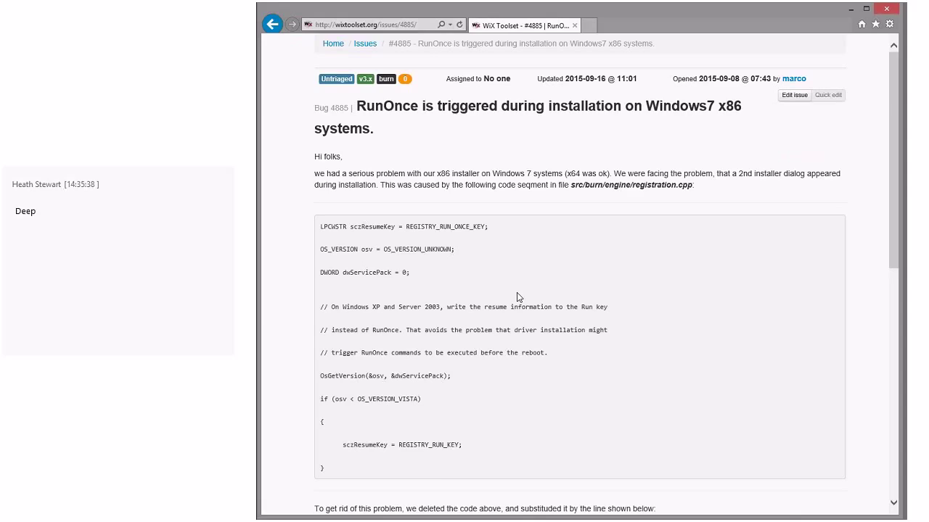
scroll(down, 3)
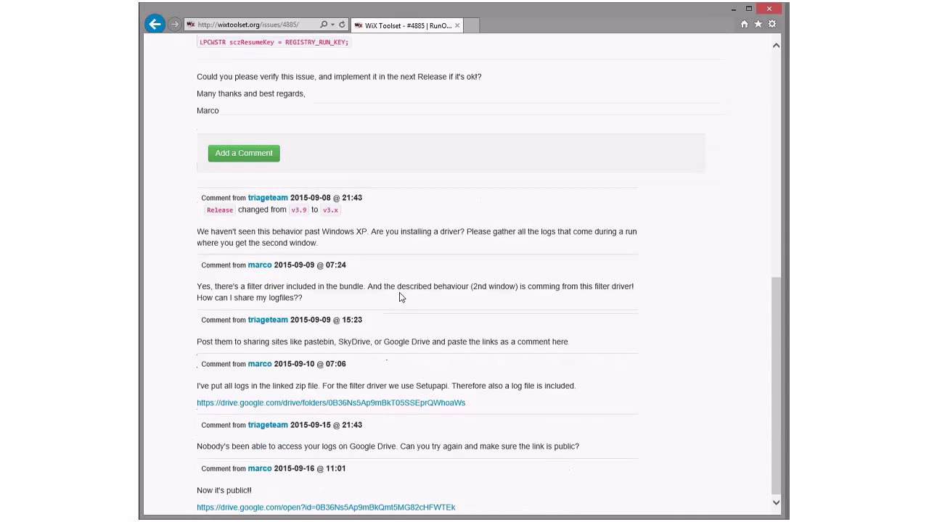
scroll(down, 3)
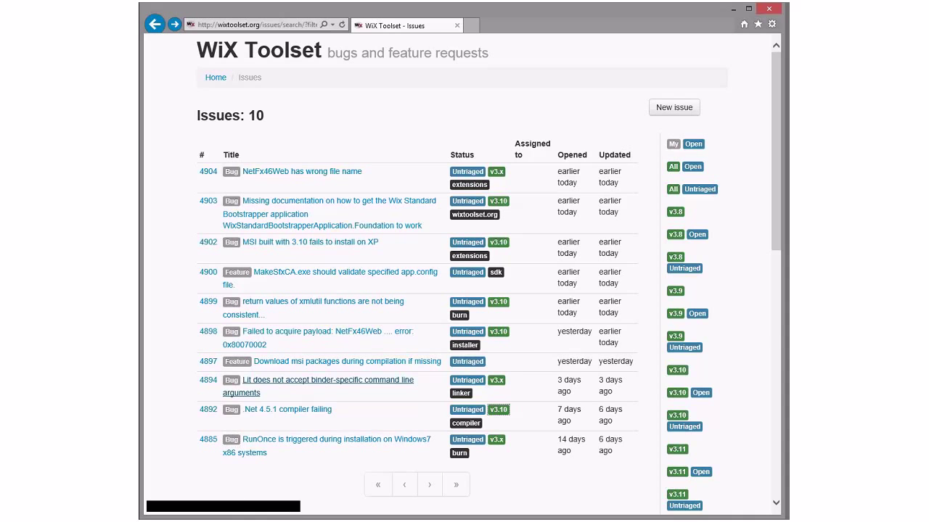
Review bug 4892 about the compiler failing, then return to the untriaged issues list
click(288, 409)
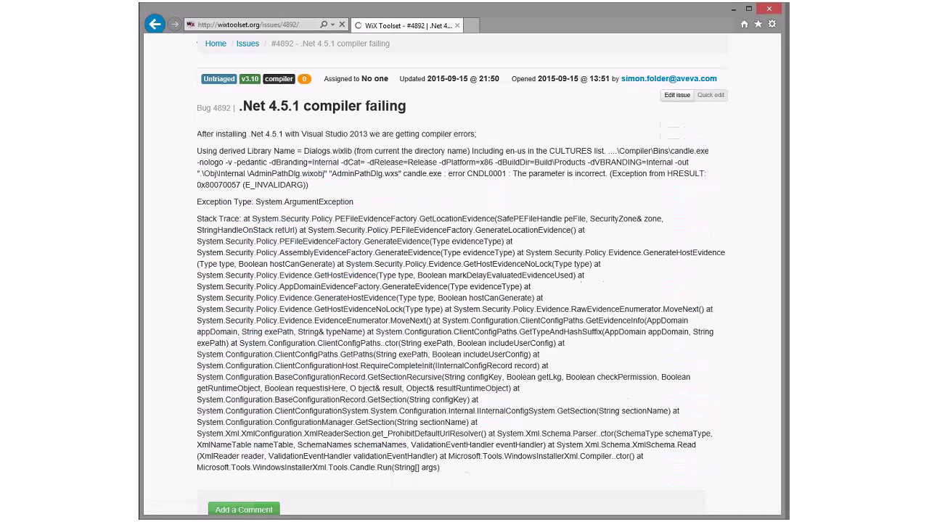
scroll(down, 3)
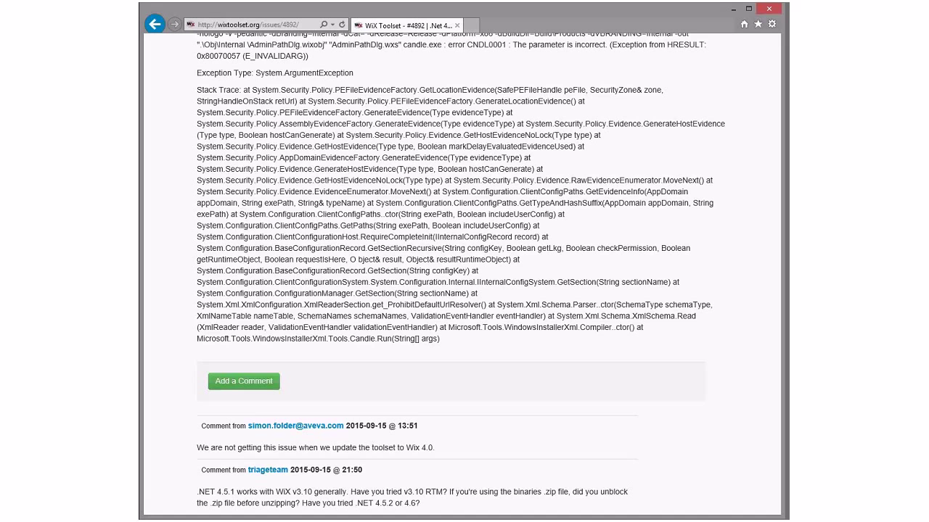
click(156, 23)
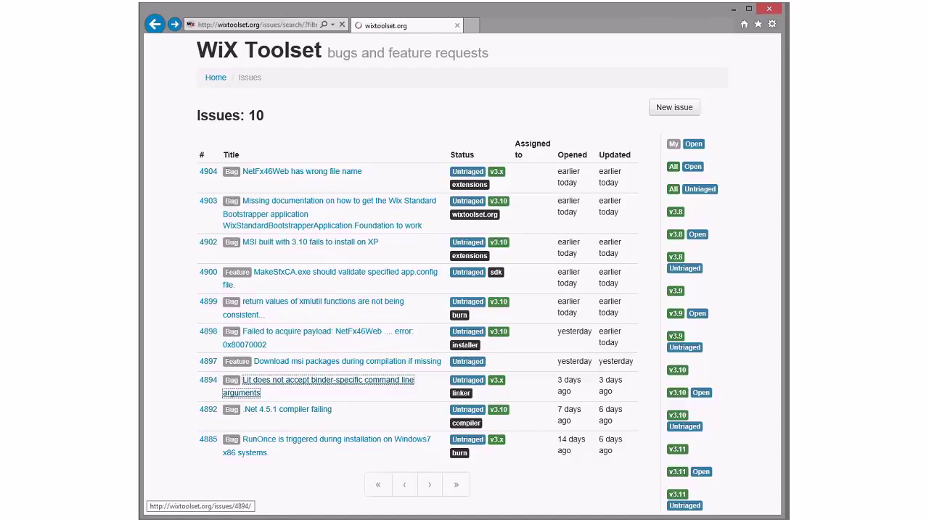
Open bug 4894 on Lit command line arguments and note 'WE'd prefer it in 3.'
click(325, 380)
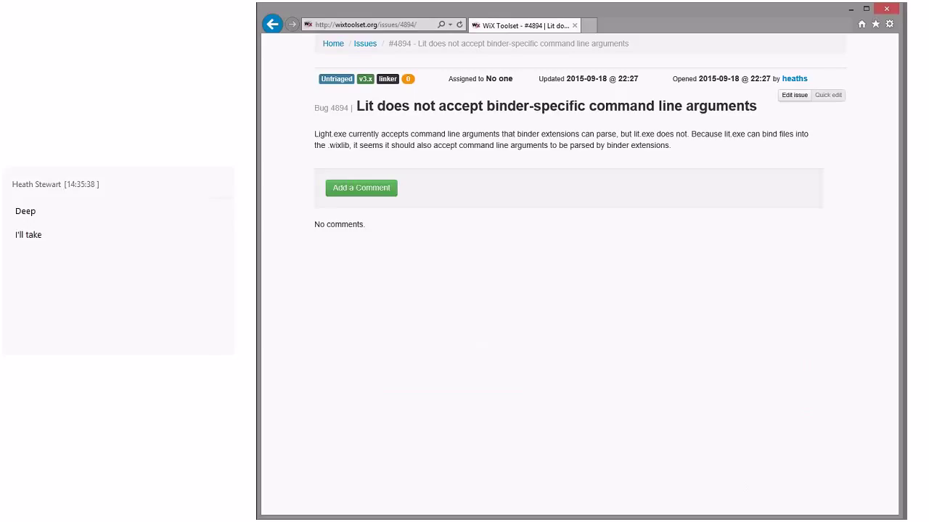
text(it.)
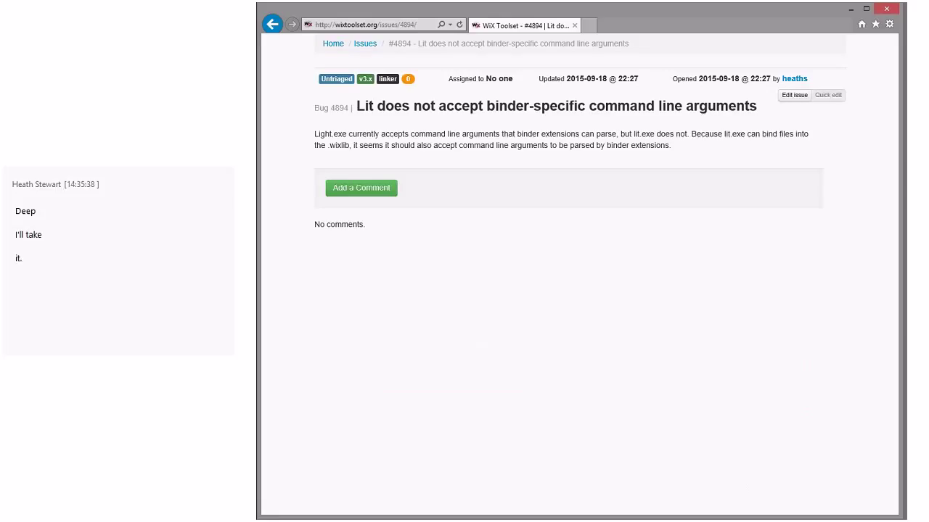
text(WE'd prefer it in 3.)
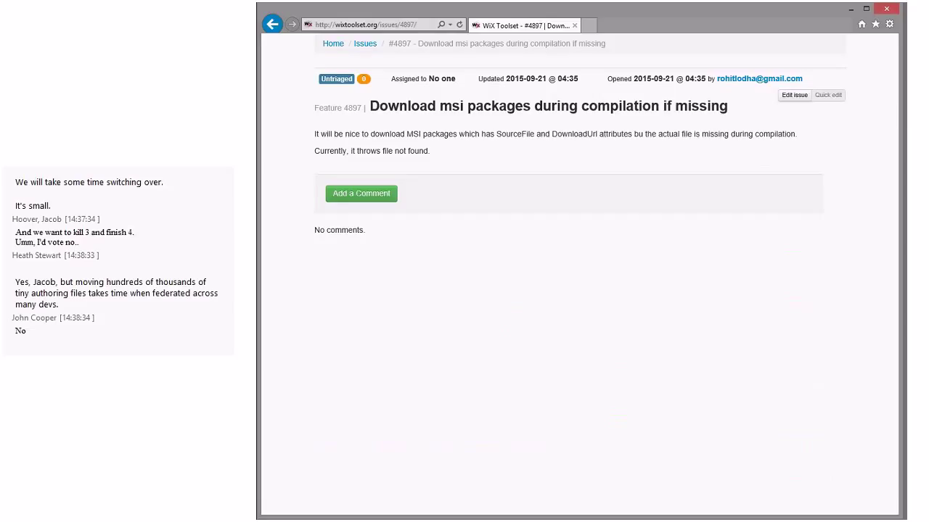
From the untriaged list, open bug 4898 and scroll through its comments and error log
click(272, 24)
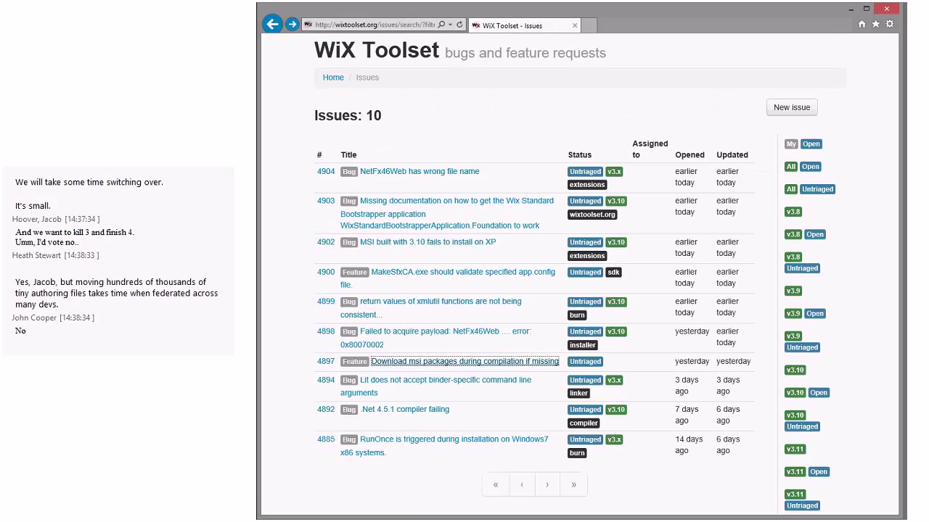
mouse_move(449, 332)
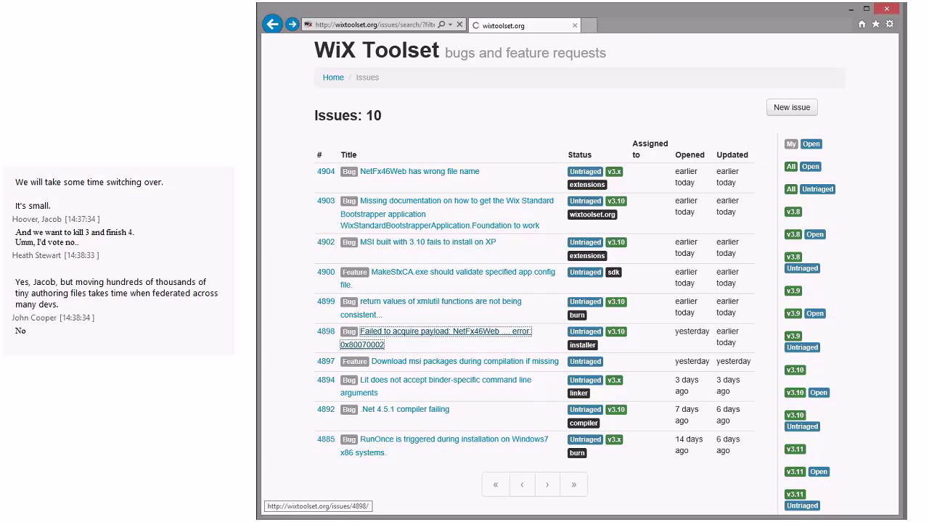
click(445, 331)
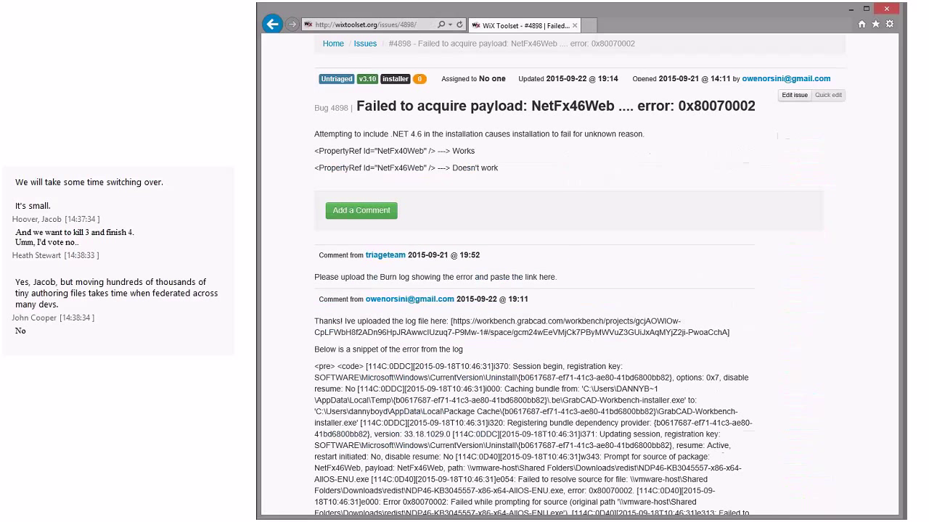
scroll(down, 3)
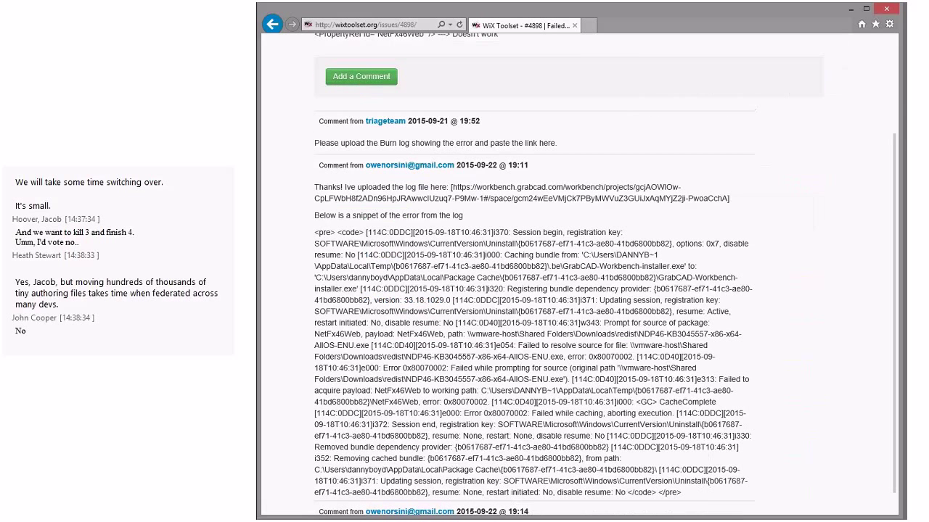
scroll(down, 3)
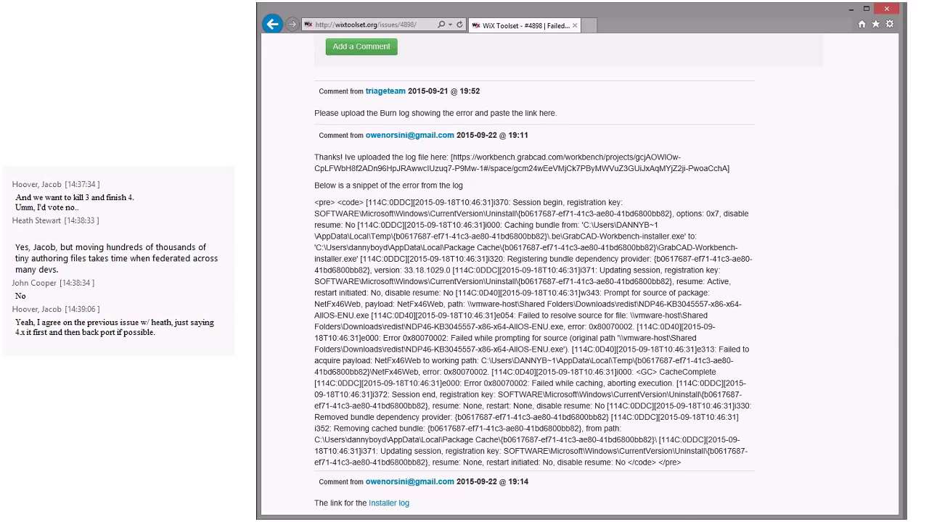
scroll(down, 3)
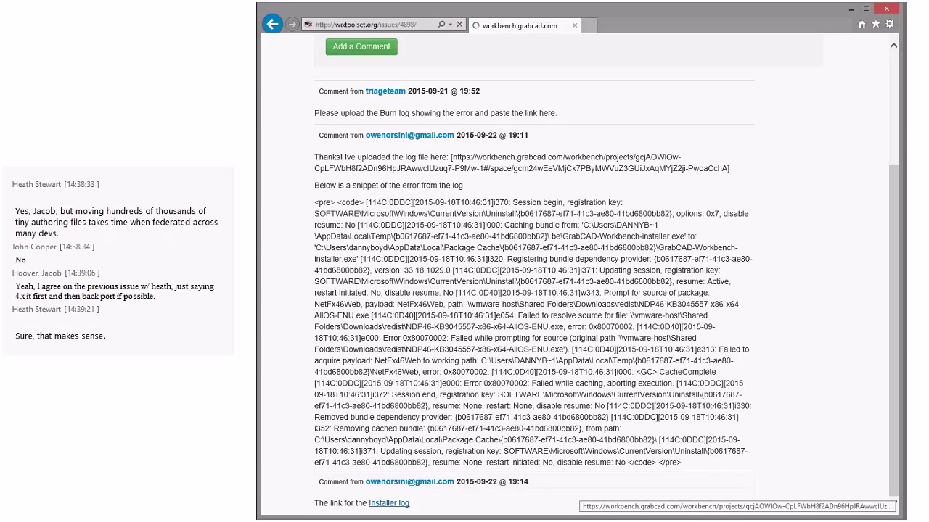
click(387, 504)
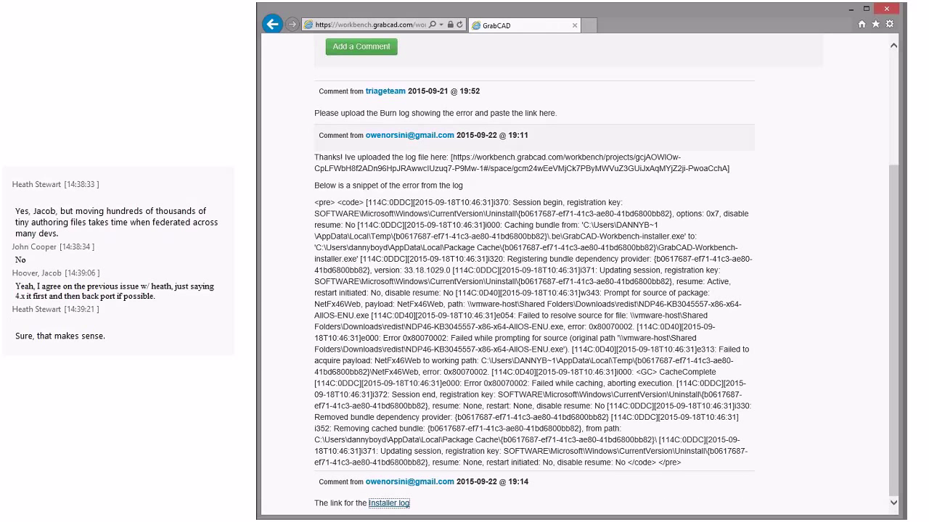
click(391, 503)
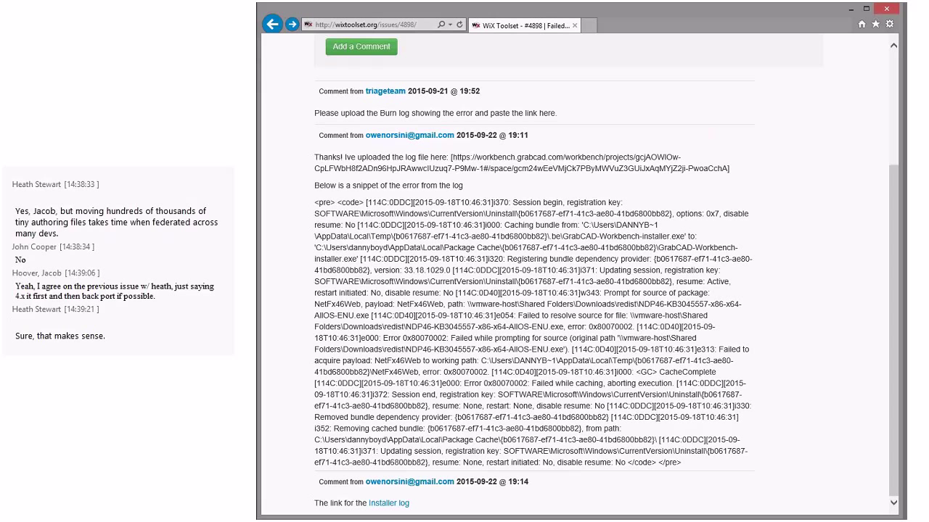
mouse_move(392, 505)
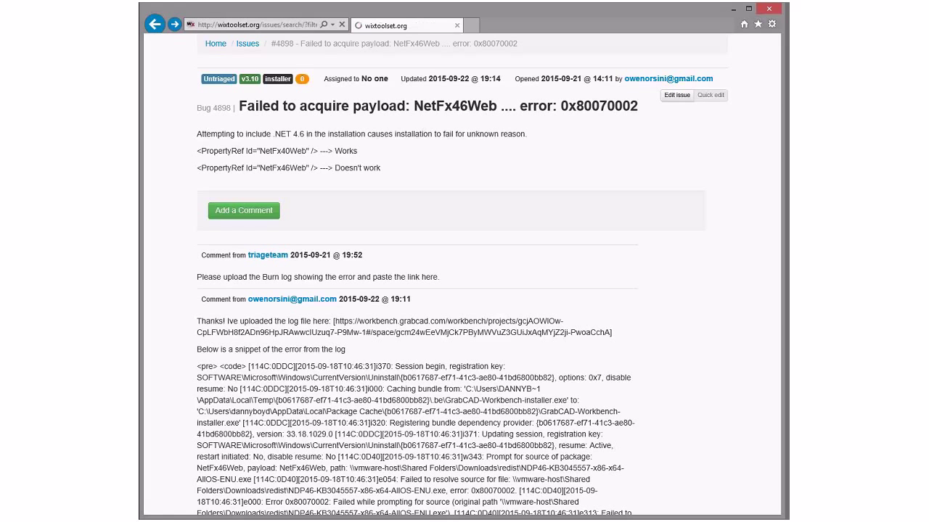
Go back to the untriaged issues list and open bug 4899 on xmlutil return values
click(242, 43)
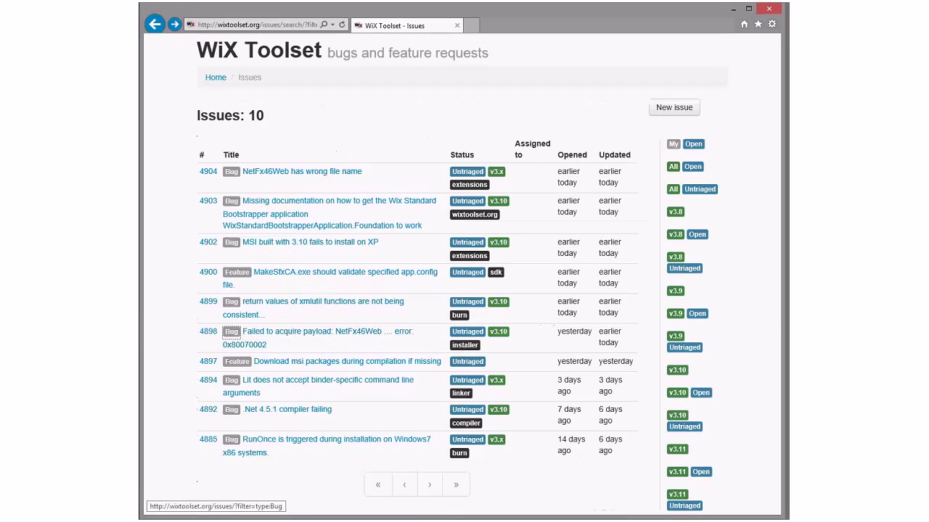
mouse_move(208, 332)
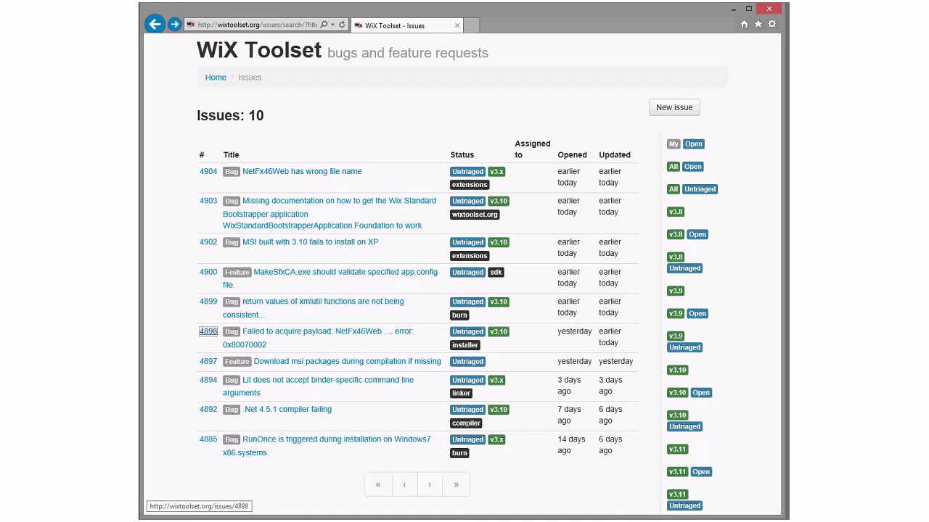
mouse_move(323, 302)
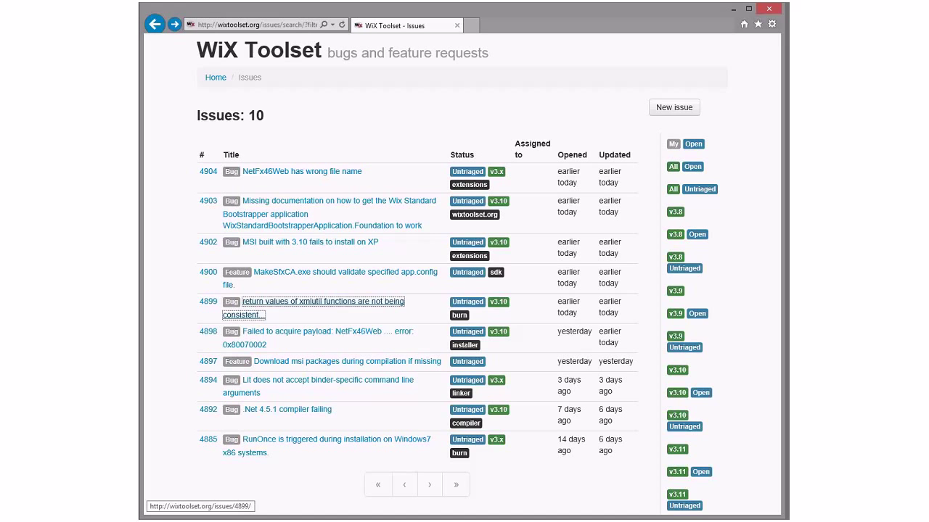
click(320, 301)
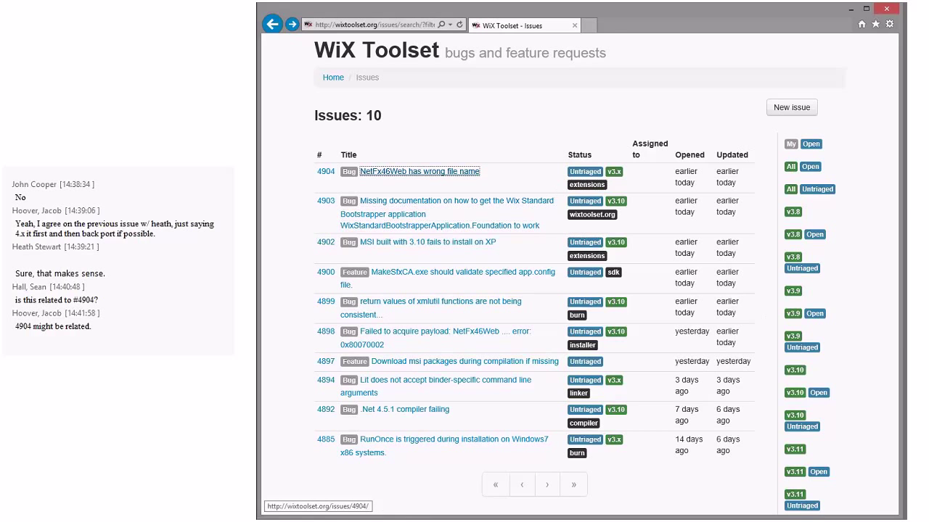
click(423, 172)
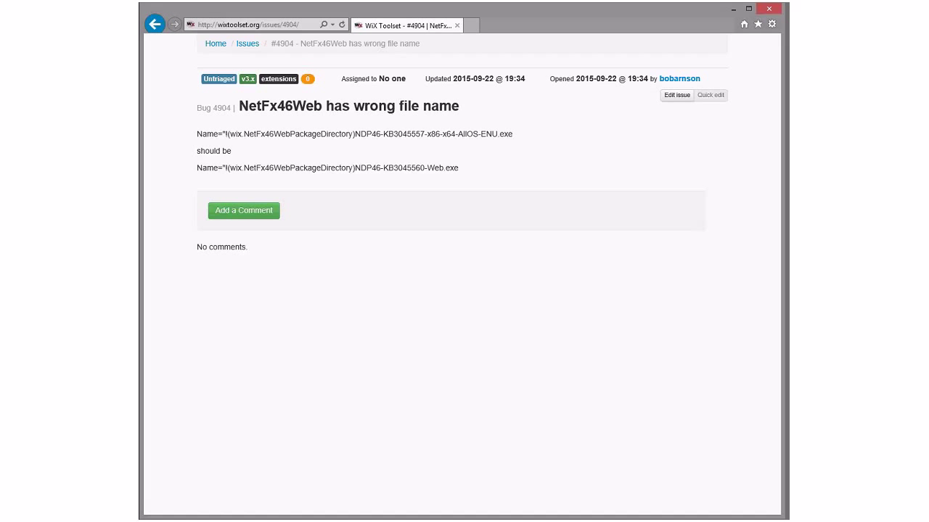
click(158, 23)
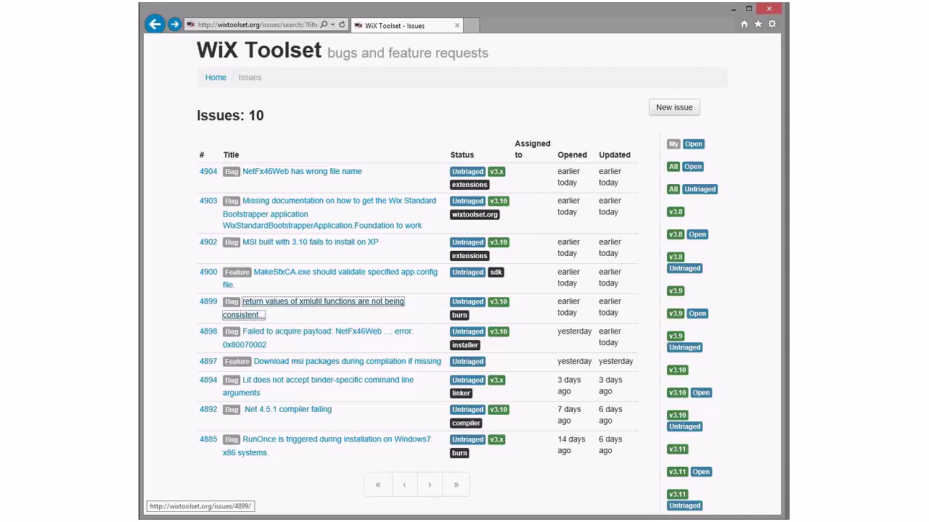
Open bug 4899 on inconsistent xmlutil return values, read it, and type 'Right'
click(321, 301)
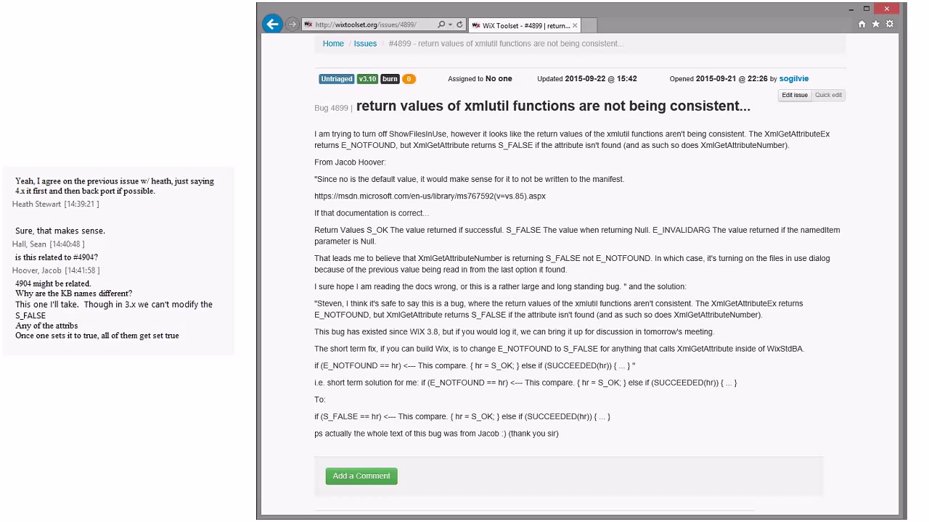
scroll(down, 3)
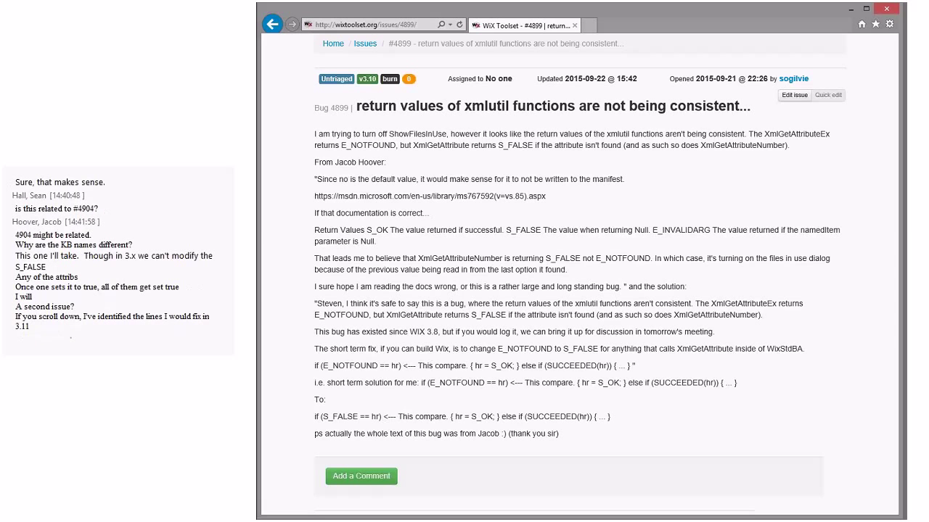
text(Right)
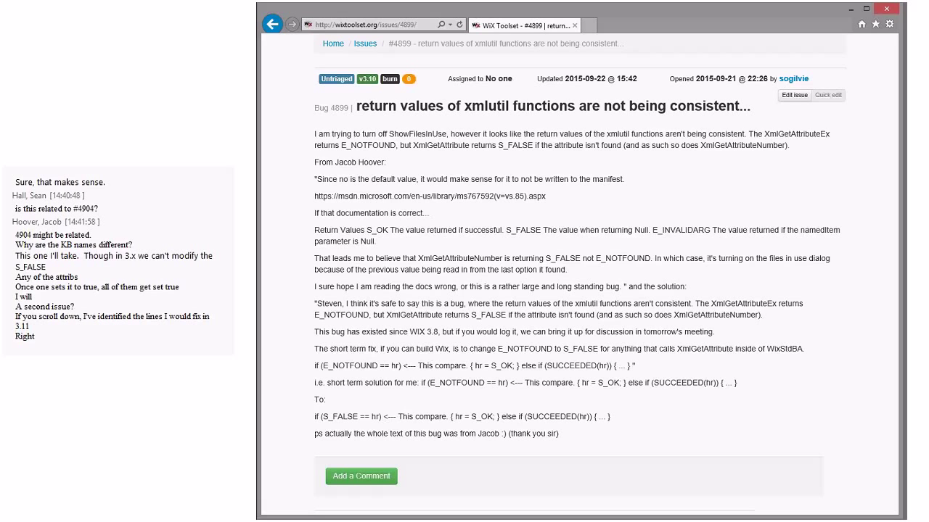
scroll(down, 3)
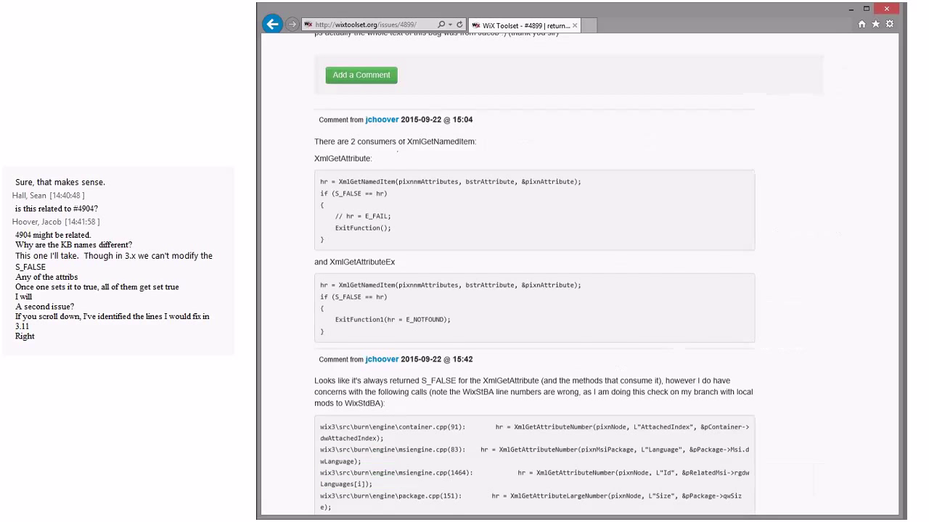
scroll(down, 3)
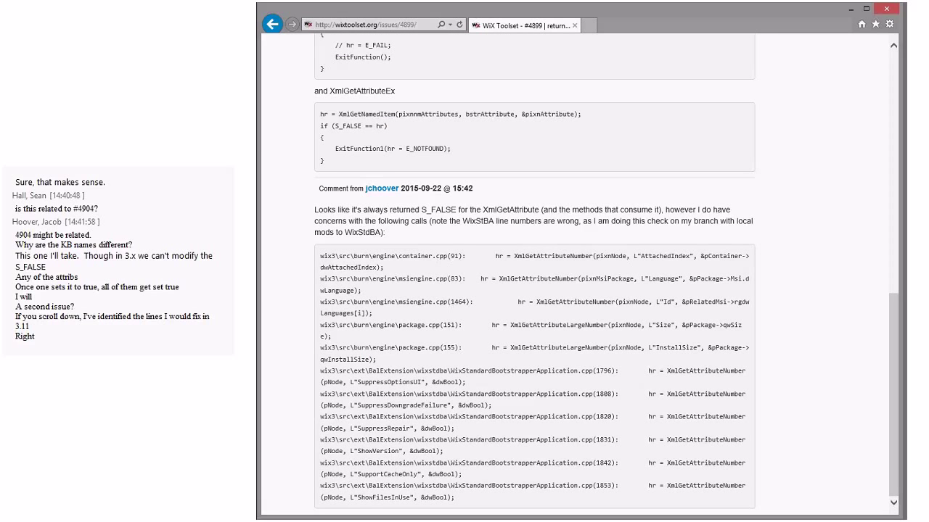
scroll(up, 3)
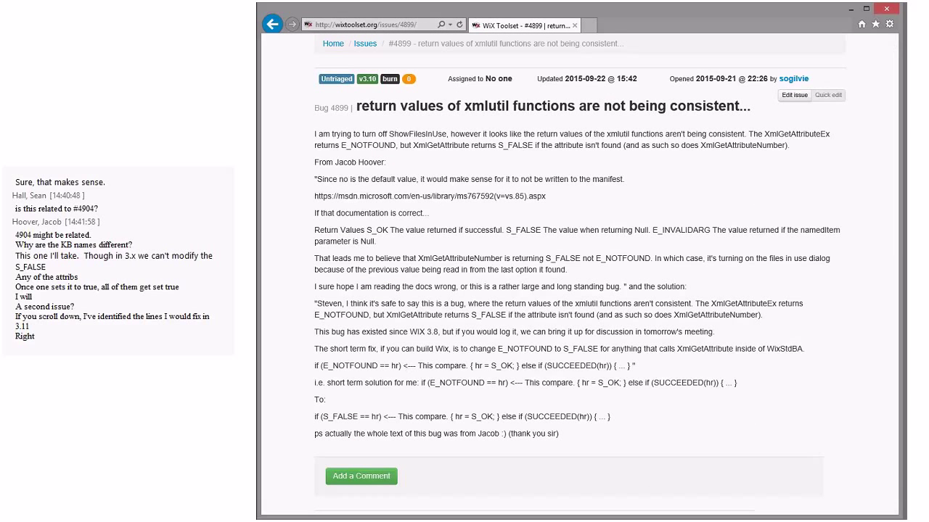
scroll(down, 3)
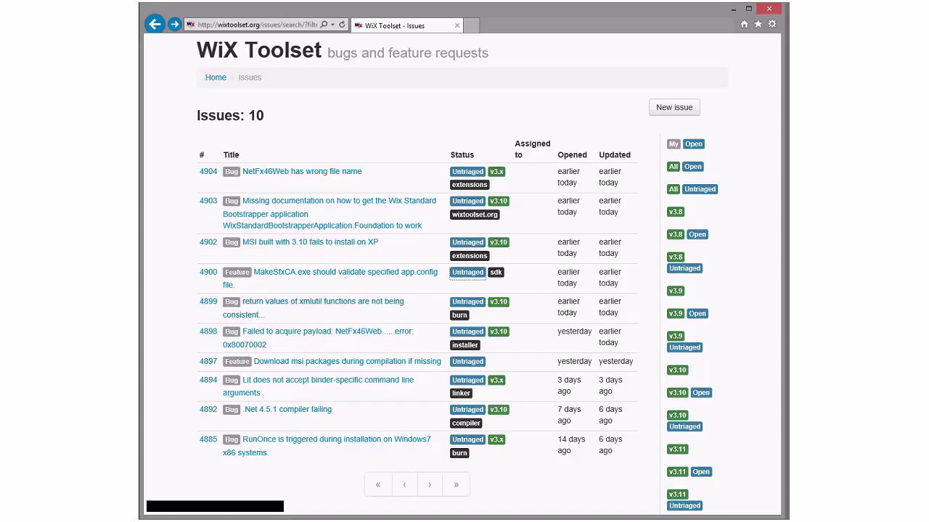
mouse_move(344, 273)
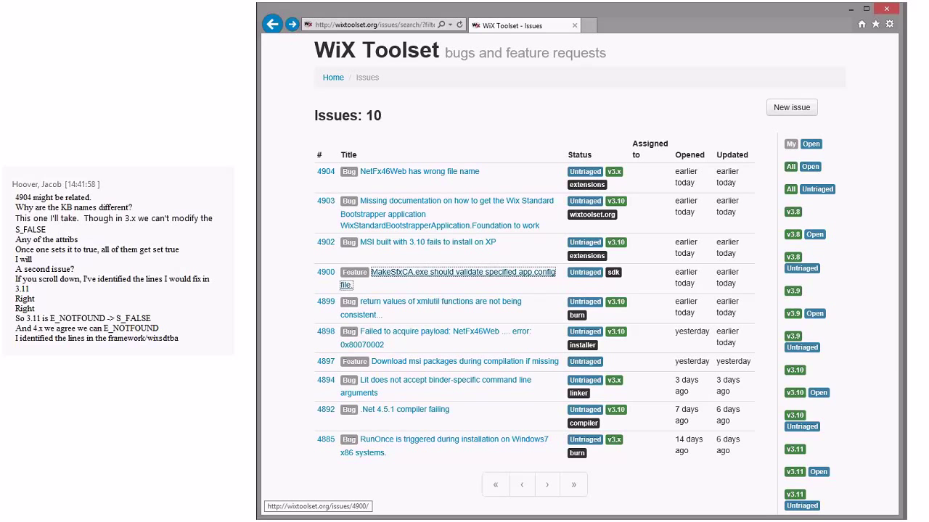
Open feature request #4900 'MakeSfxCA.exe should validate specified app.config file.'
click(463, 273)
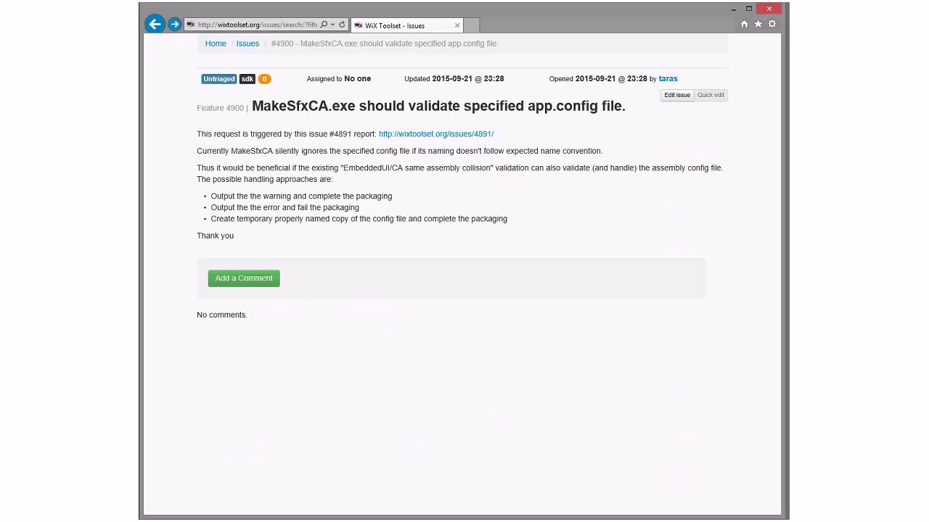
Return to the issues list and open bug 4902, 'MSI built with 3.10 fails to install on XP'
click(248, 43)
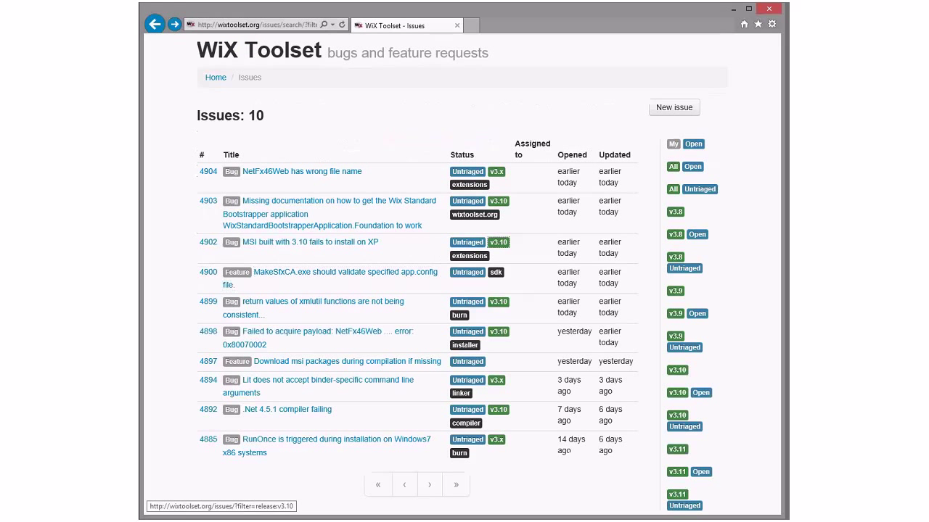
mouse_move(310, 242)
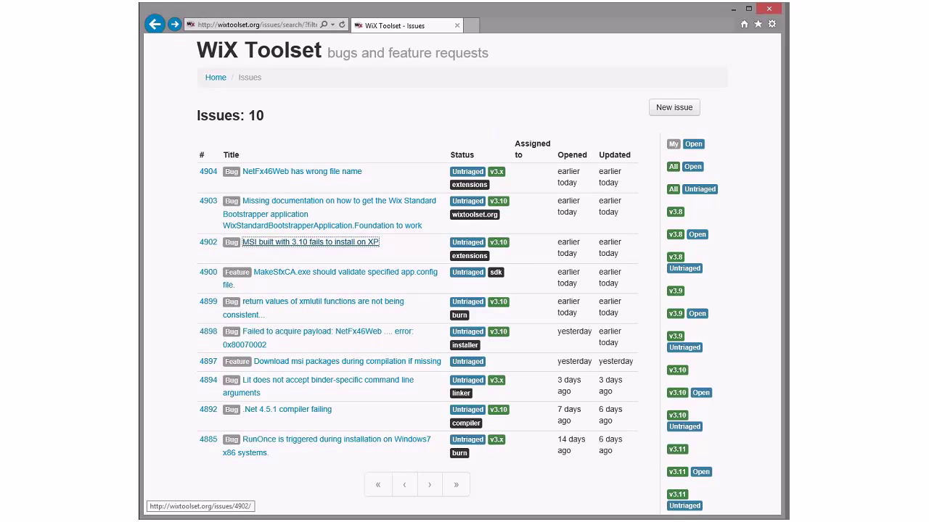
click(311, 242)
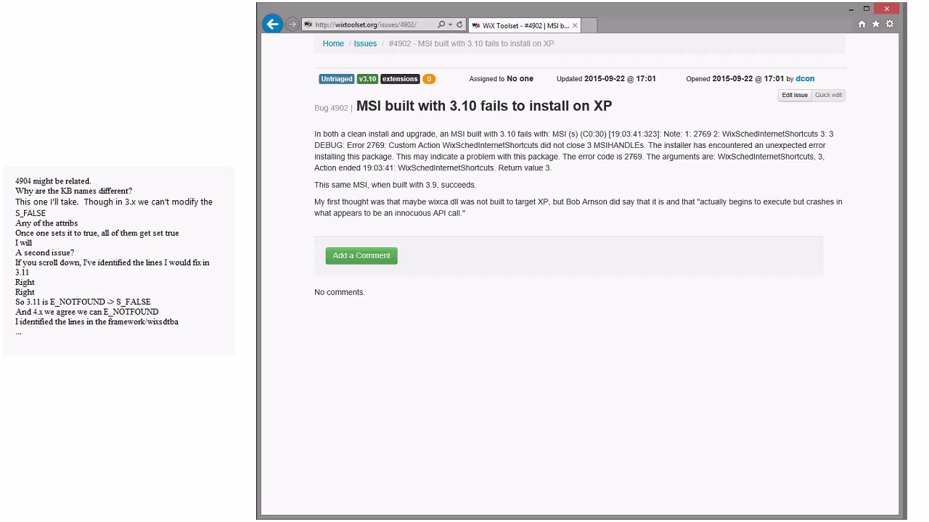
Scroll down through bug 4902's description and comments
scroll(down, 3)
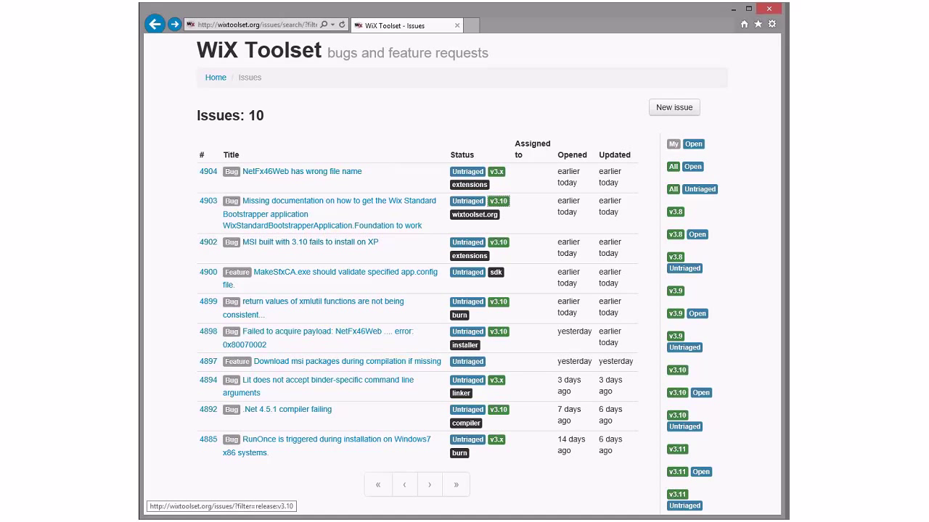
Open issue 4903 on missing WixStandardBootstrapperApplication.Foundation documentation
click(330, 201)
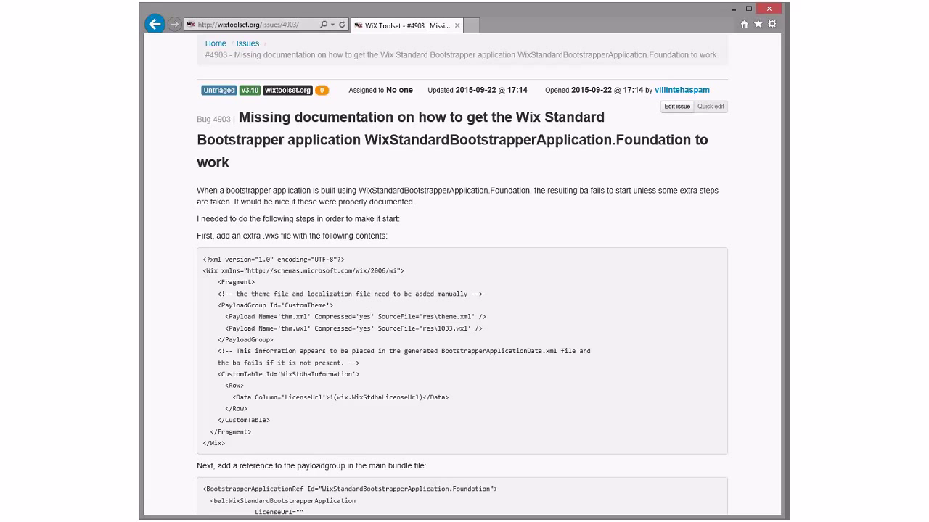
Scroll up and down through bug 4903's example code
scroll(down, 3)
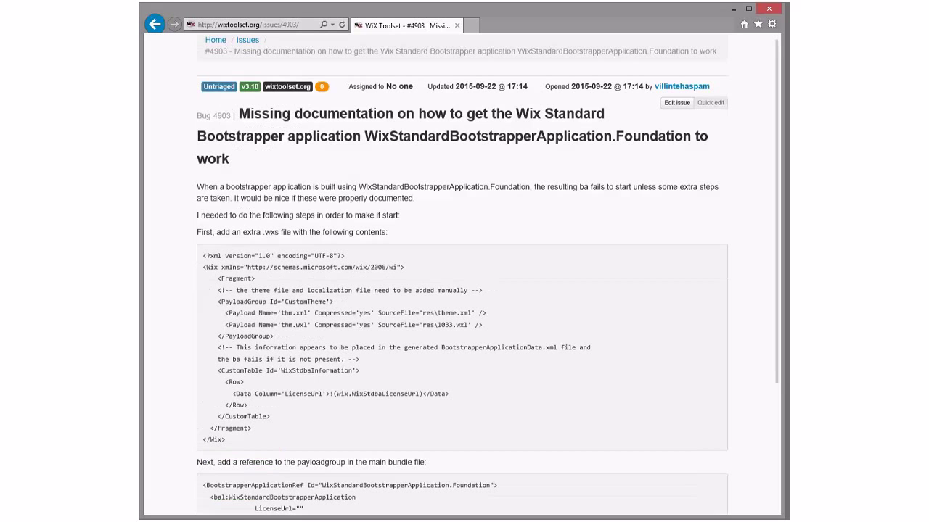
scroll(up, 3)
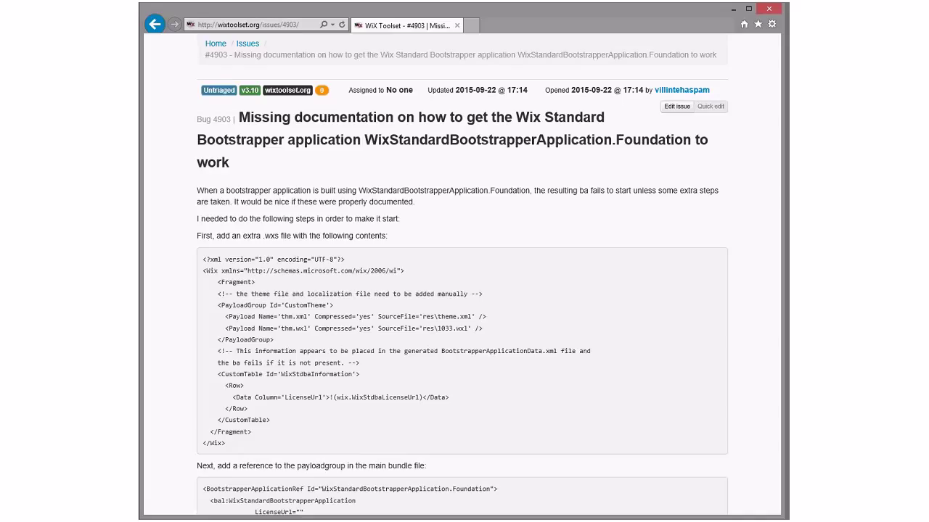
scroll(down, 3)
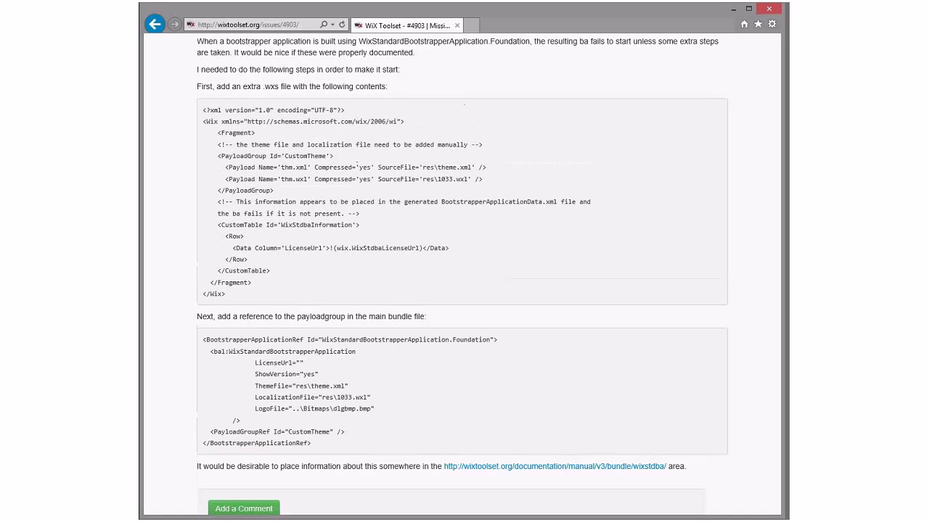
scroll(up, 3)
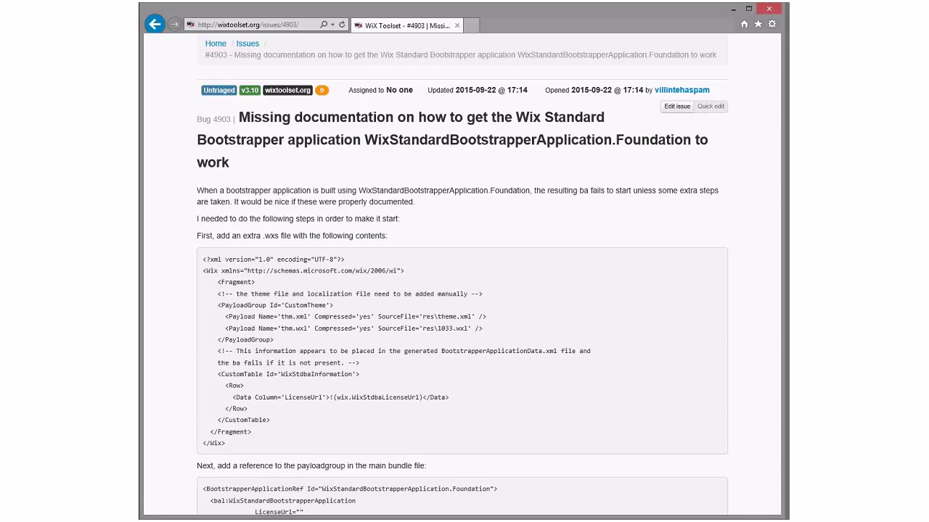
scroll(down, 3)
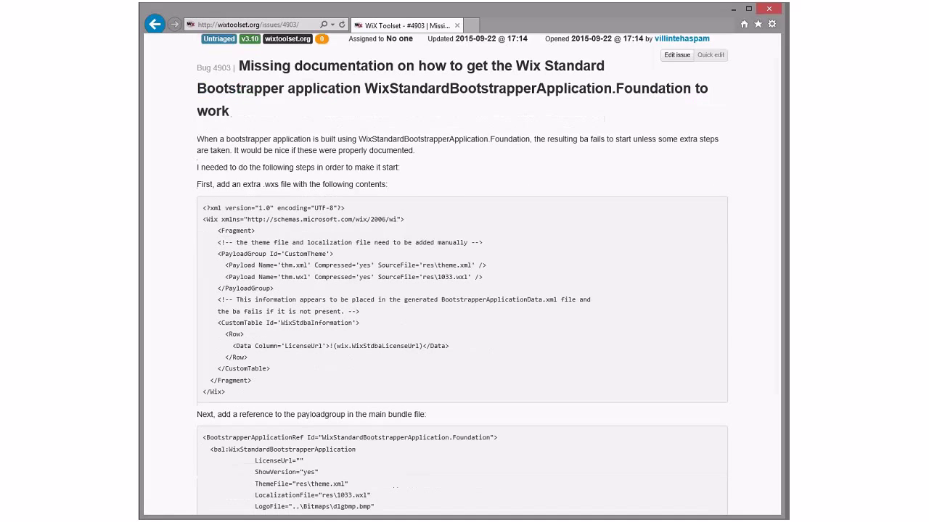
scroll(down, 3)
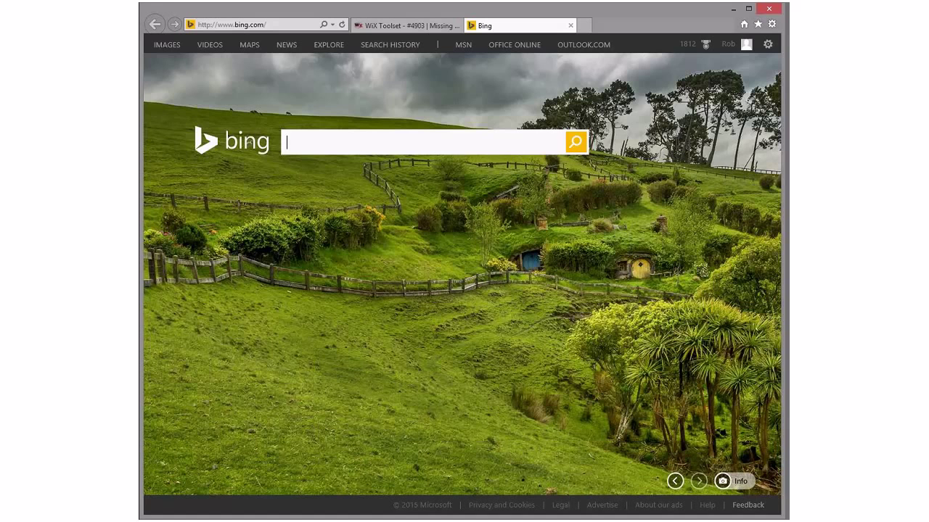
Search Bing for wixstandardbootstrapperapplication.foundation, then return to the bug 4903 page
text(wixstandardboostrappe)
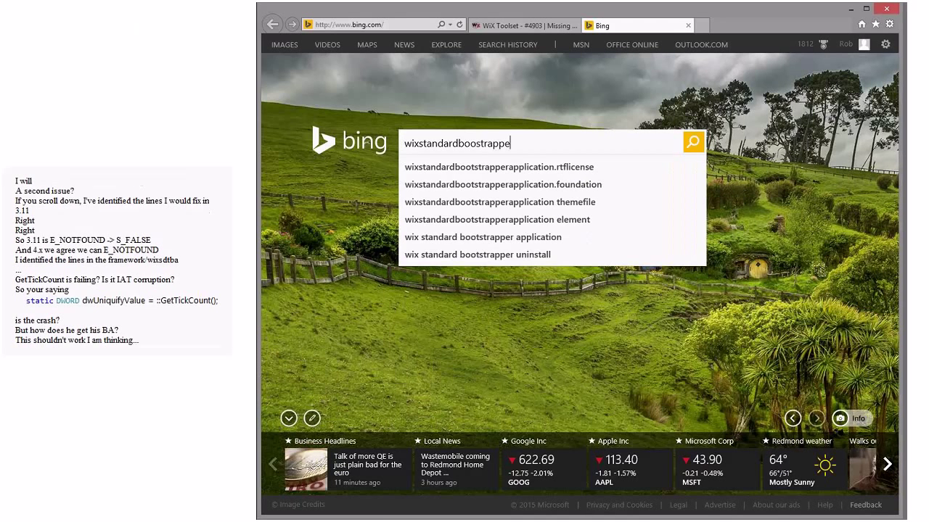
click(505, 185)
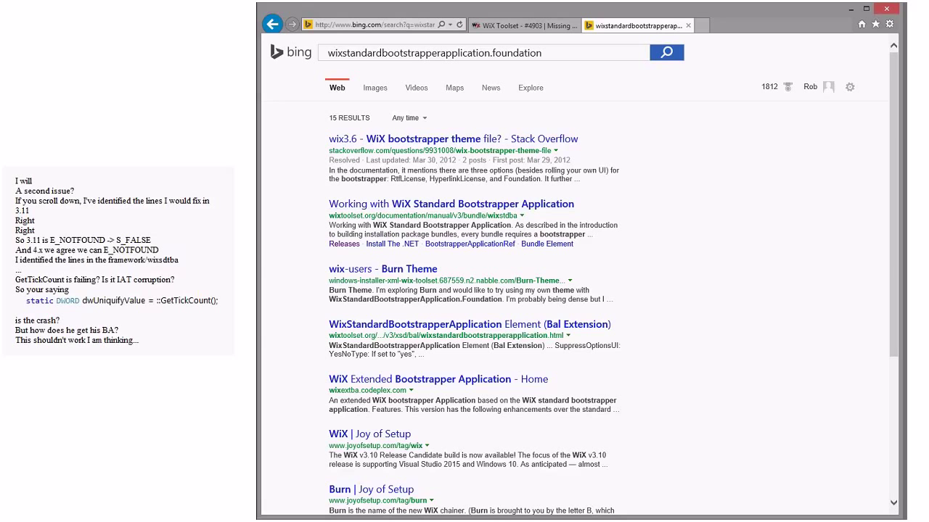
mouse_move(450, 204)
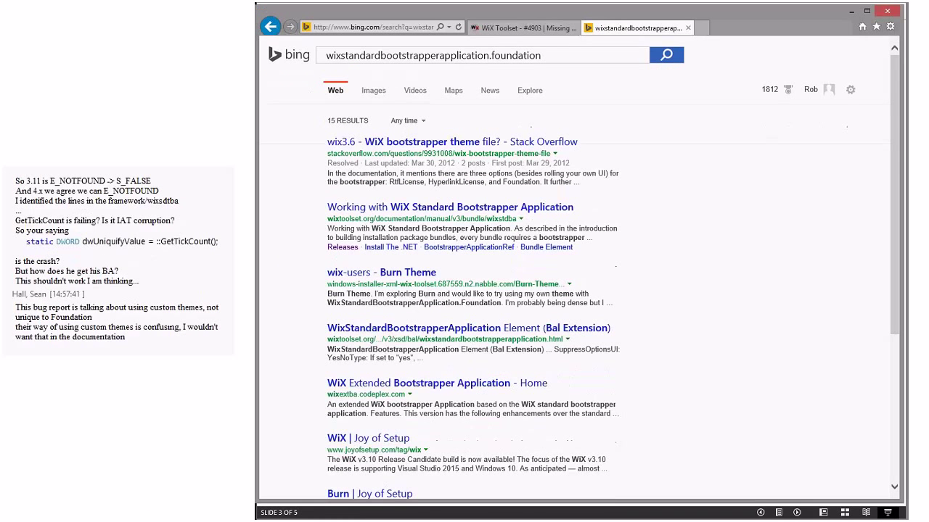
click(530, 27)
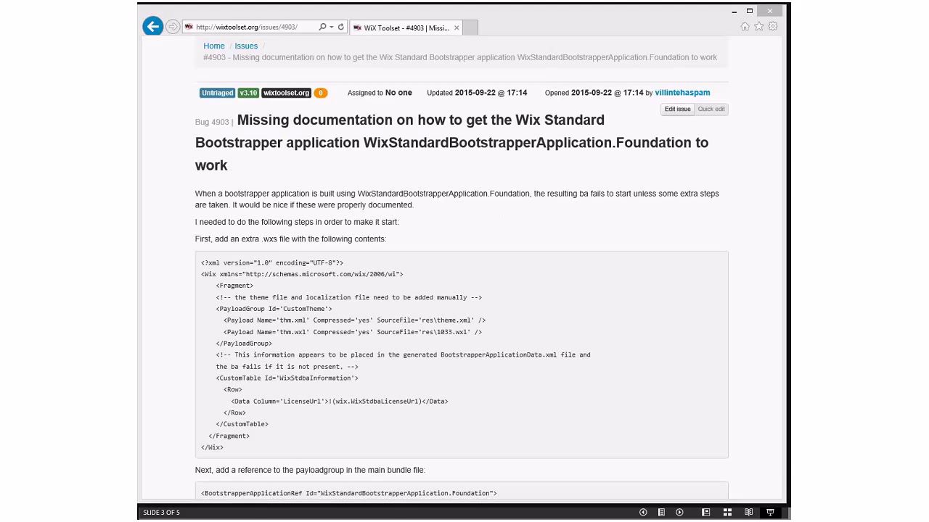
scroll(down, 3)
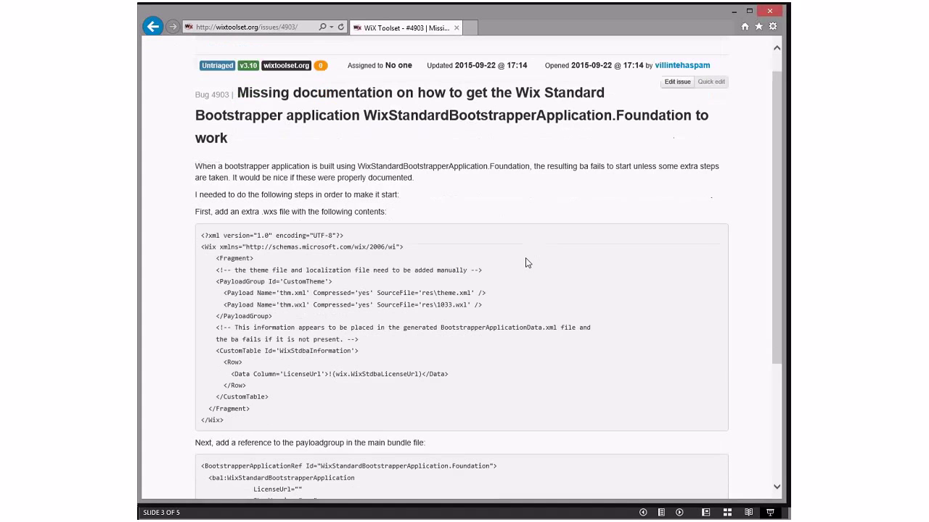
scroll(down, 3)
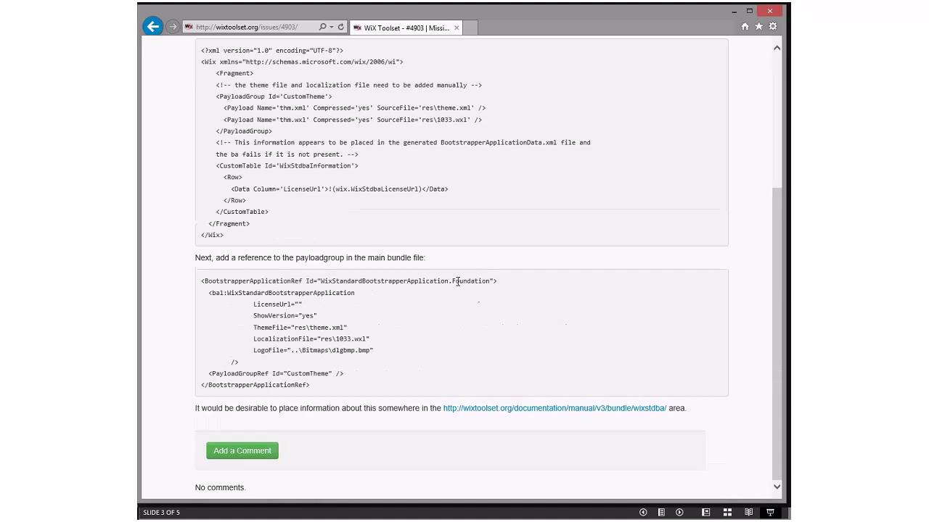
mouse_move(415, 307)
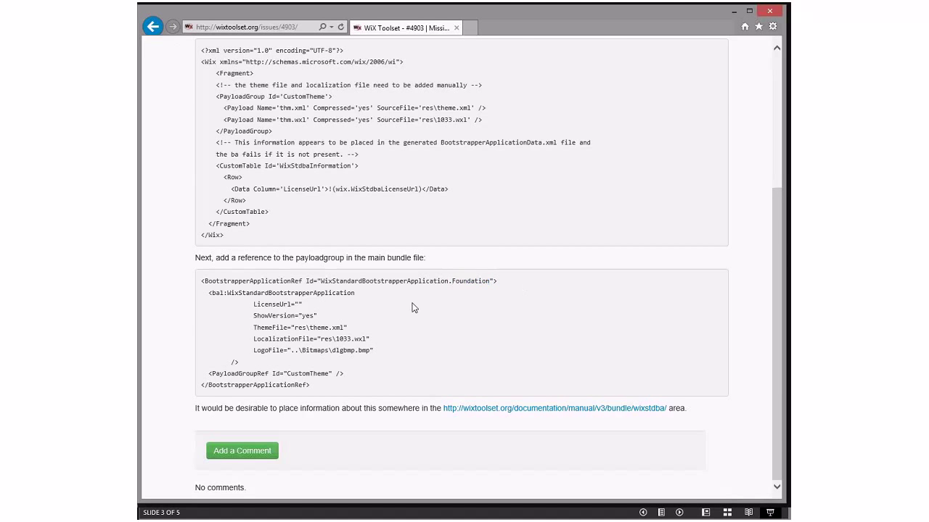
scroll(up, 3)
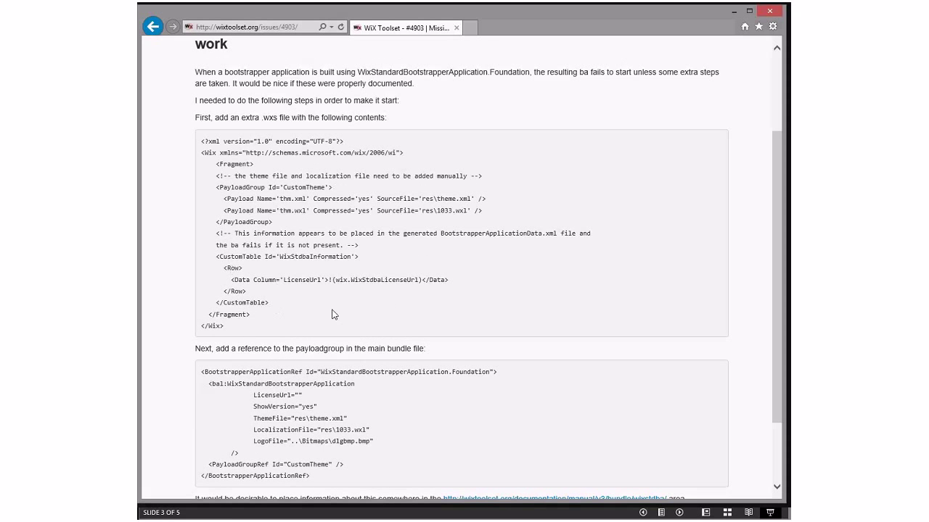
mouse_move(371, 315)
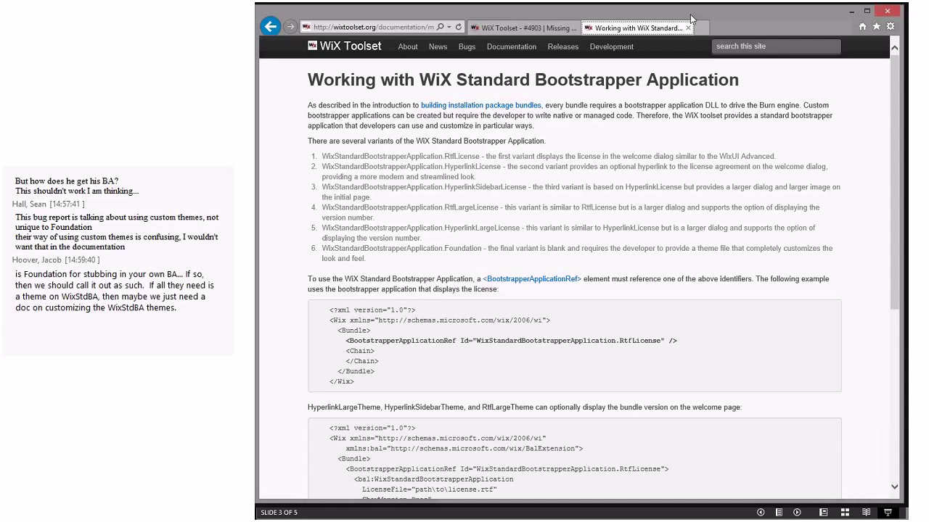
mouse_move(395, 258)
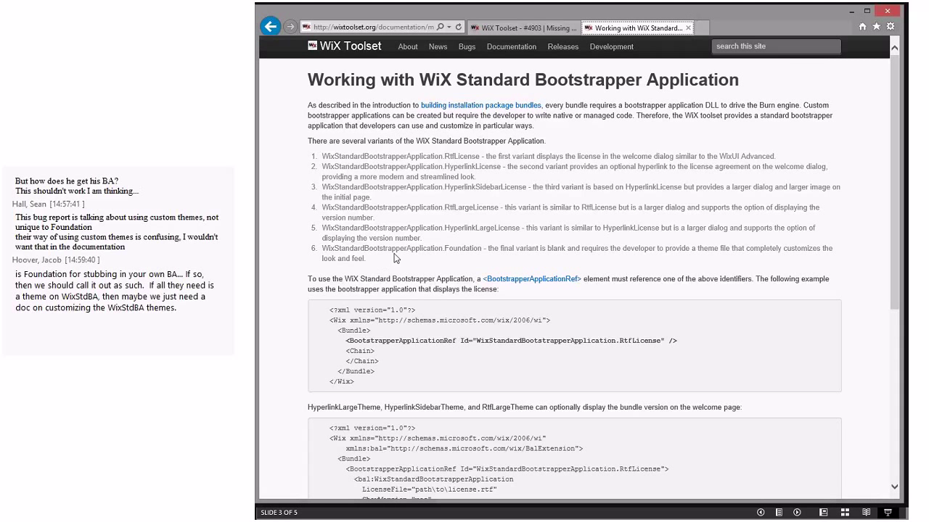
mouse_move(575, 245)
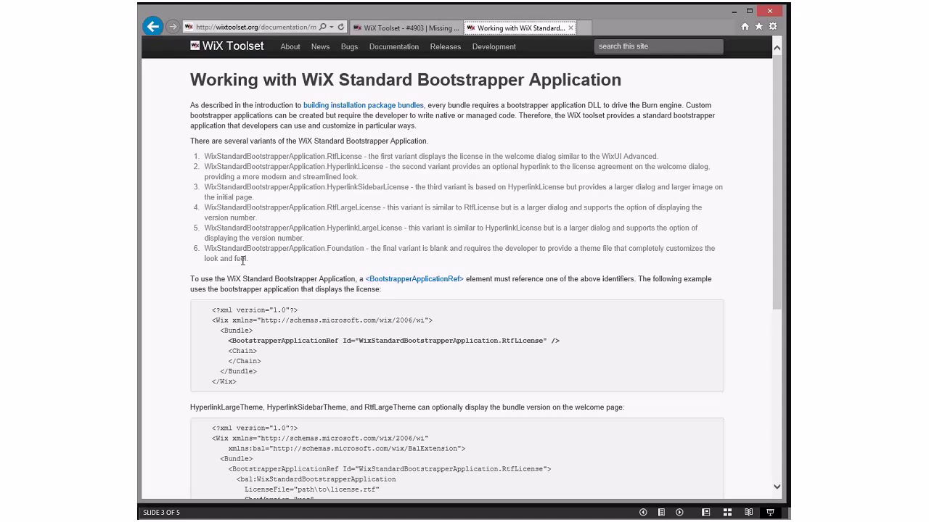
Switch to the bug 4903 tab and go back to the ten untriaged issues list
click(404, 28)
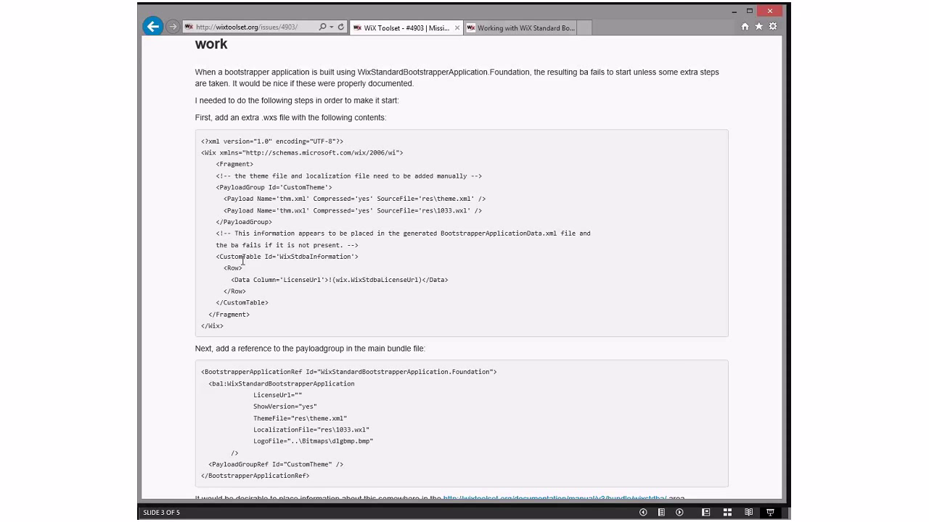
click(153, 27)
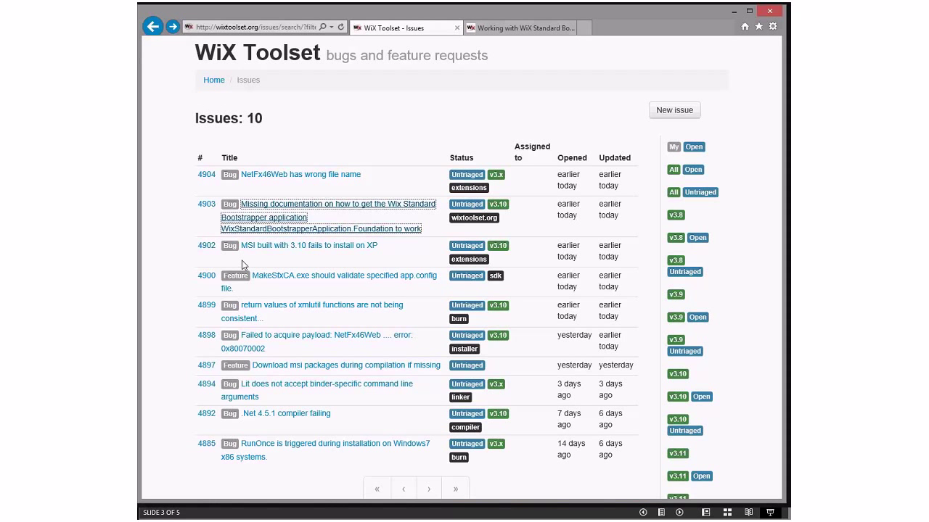